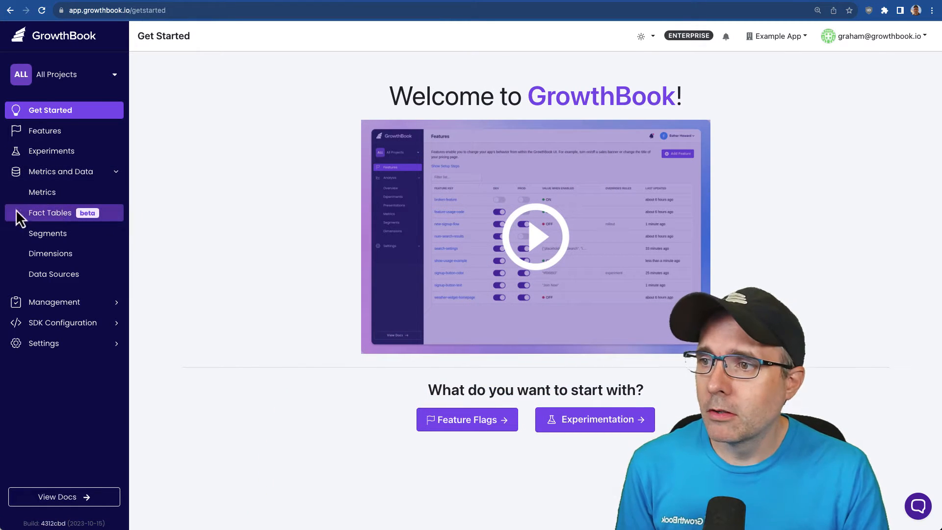
- Open Fact Tables and start a new fact table, then cancel without creating it
left_click(49, 213)
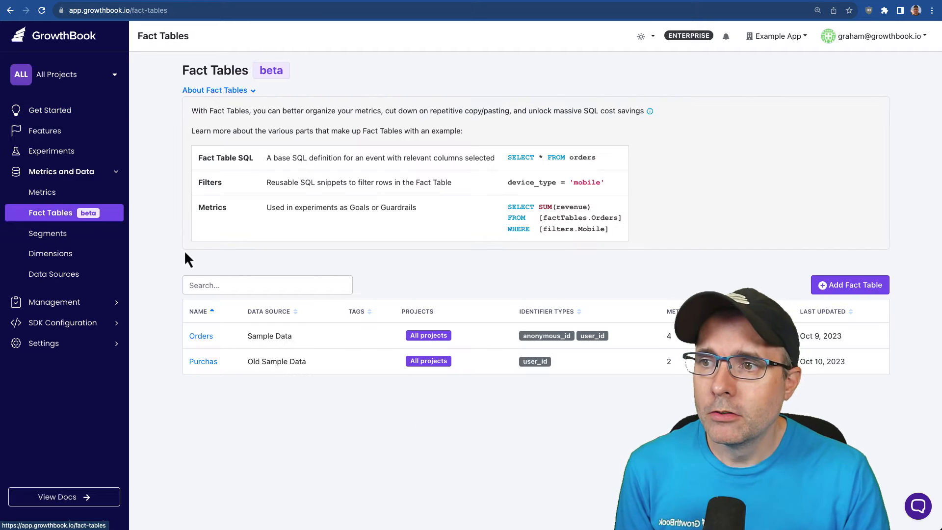
mouse_move(203, 361)
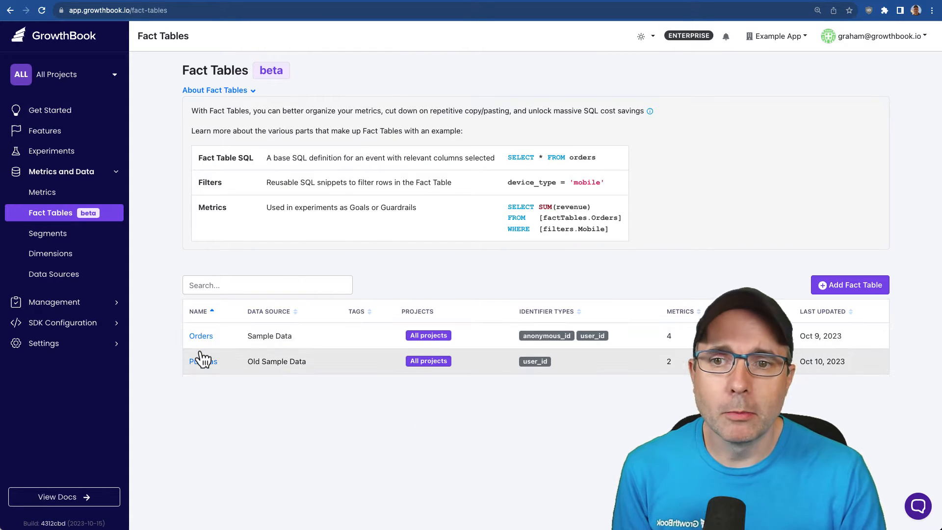
left_click(849, 285)
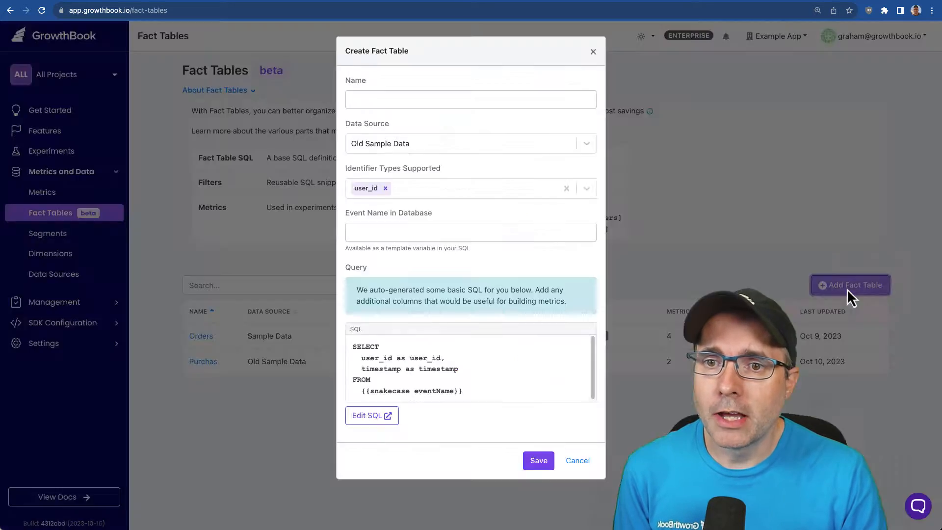
left_click(471, 99)
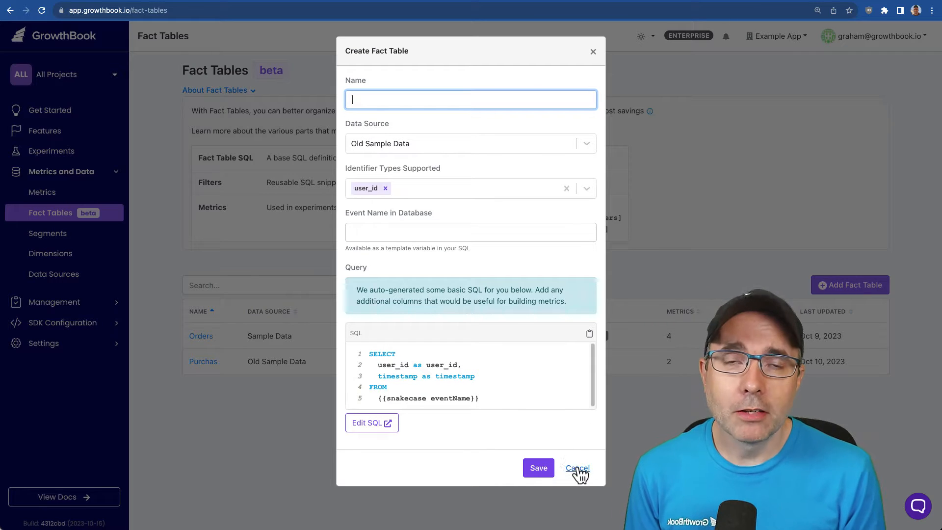
left_click(577, 468)
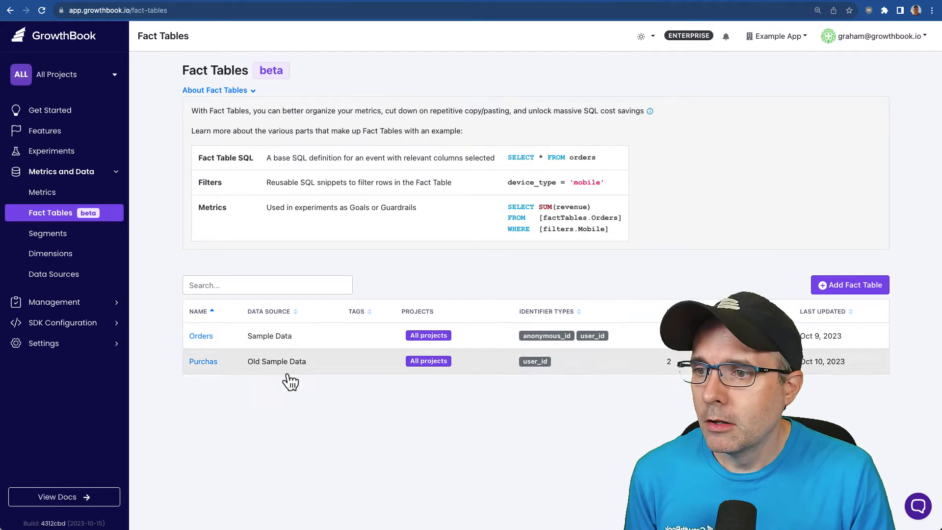
left_click(200, 336)
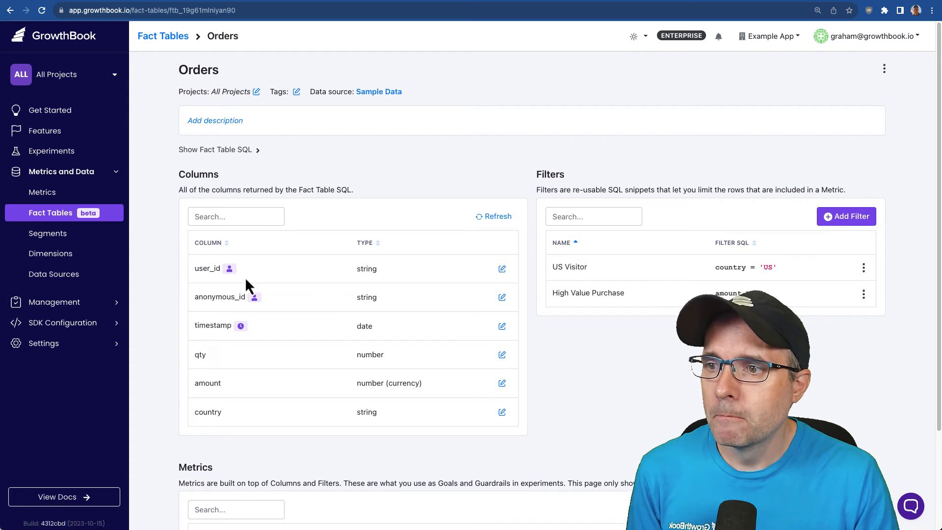
left_click(214, 150)
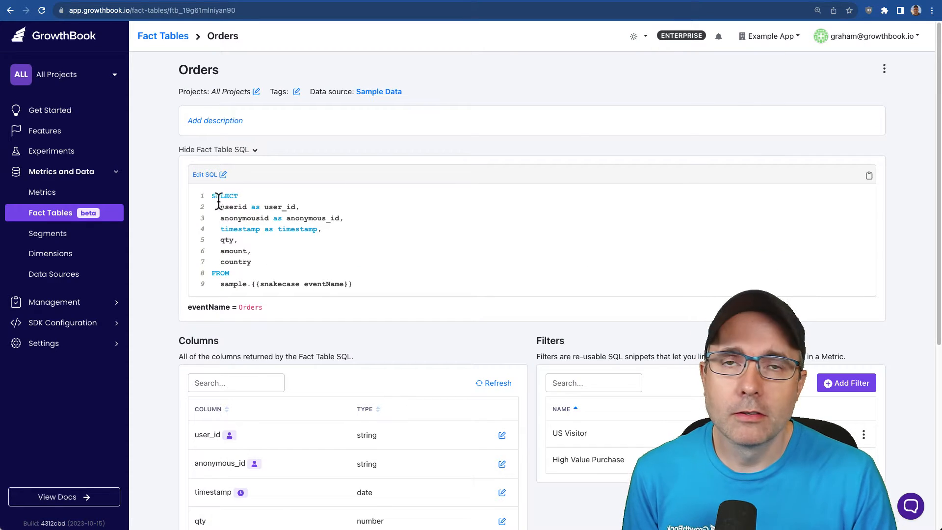
scroll("down", 3)
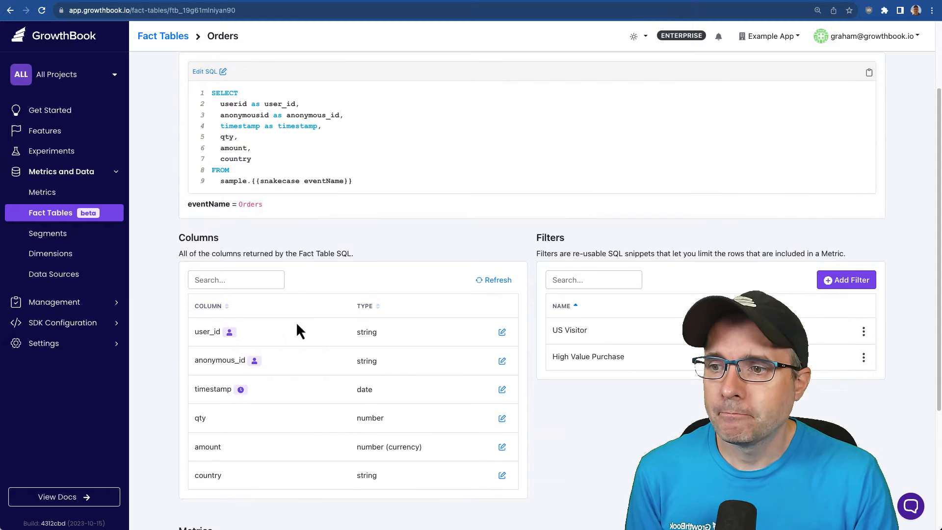
scroll("down", 3)
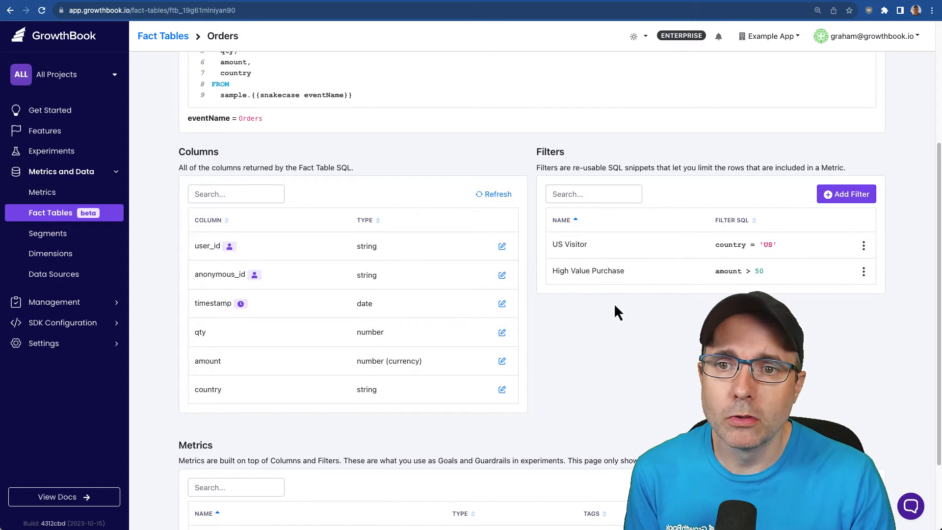
scroll("down", 3)
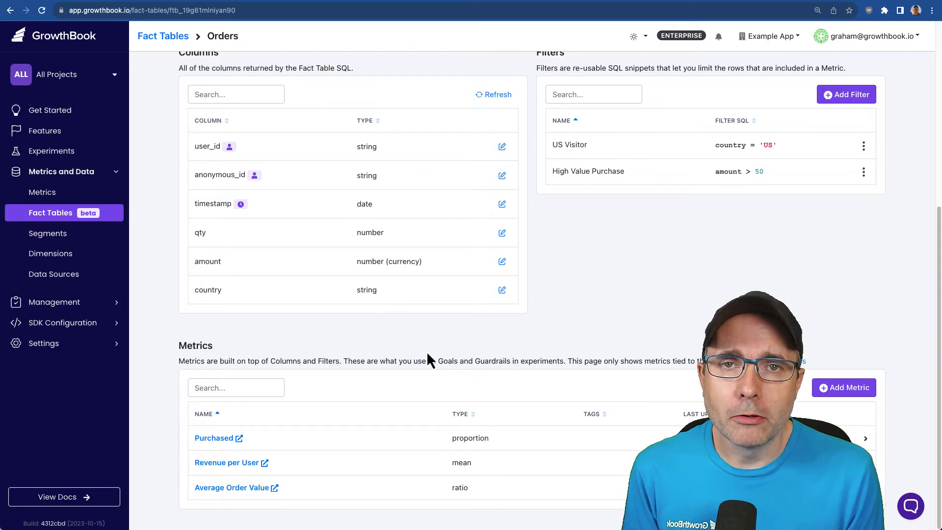
left_click(162, 35)
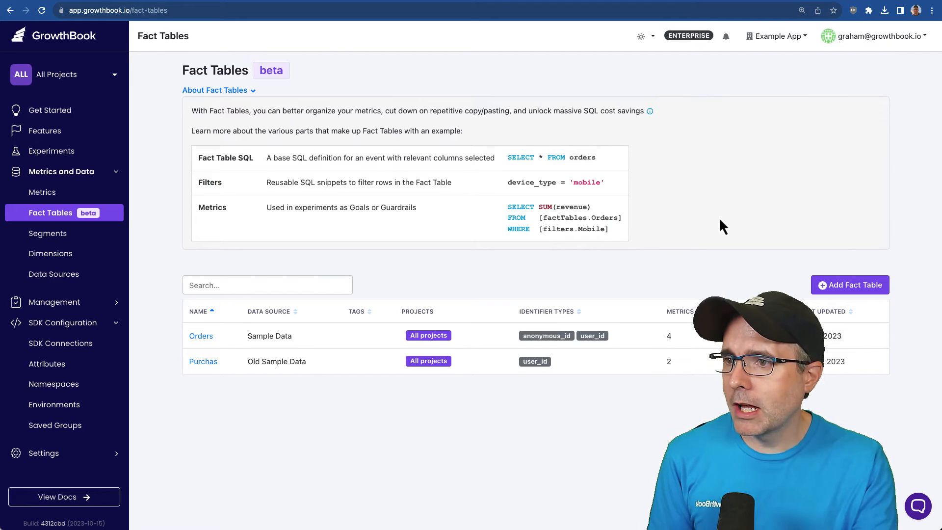
- Start a new SDK connection choosing JavaScript with Remote Evaluated payload security
left_click(60, 343)
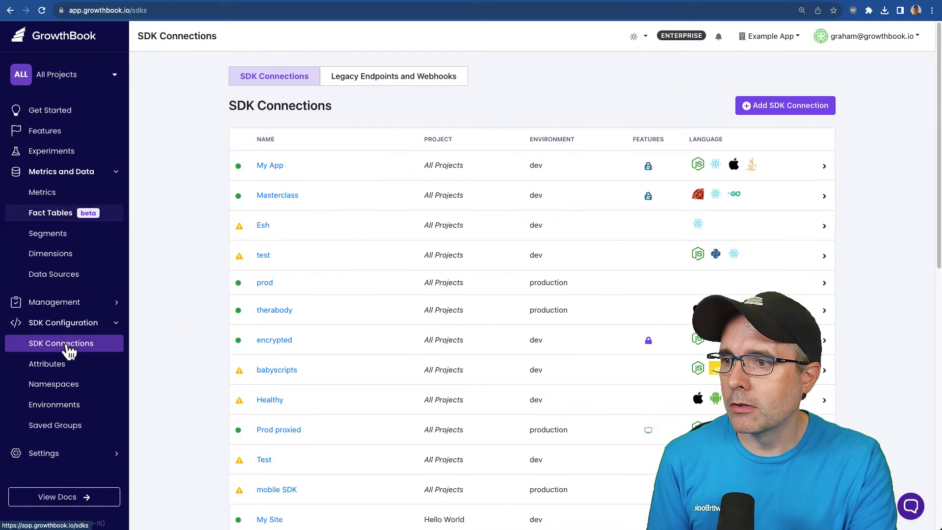
left_click(785, 105)
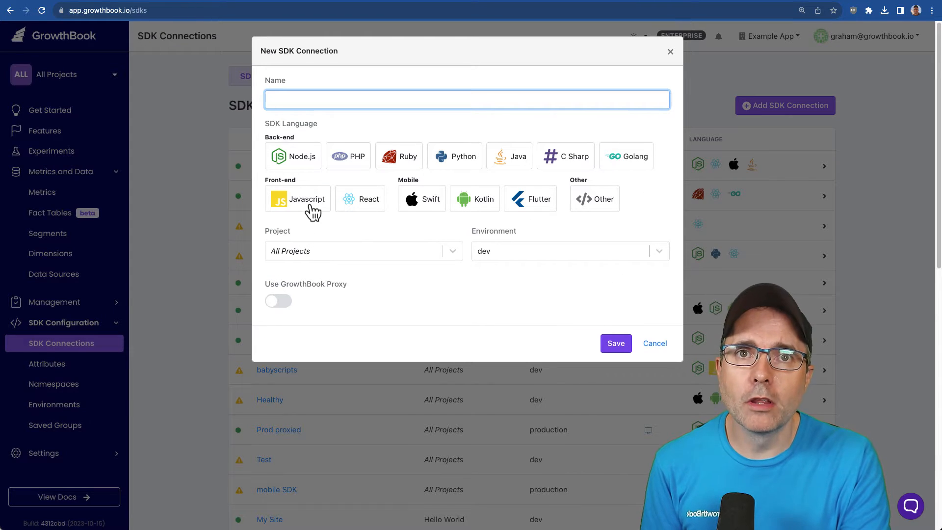
left_click(306, 199)
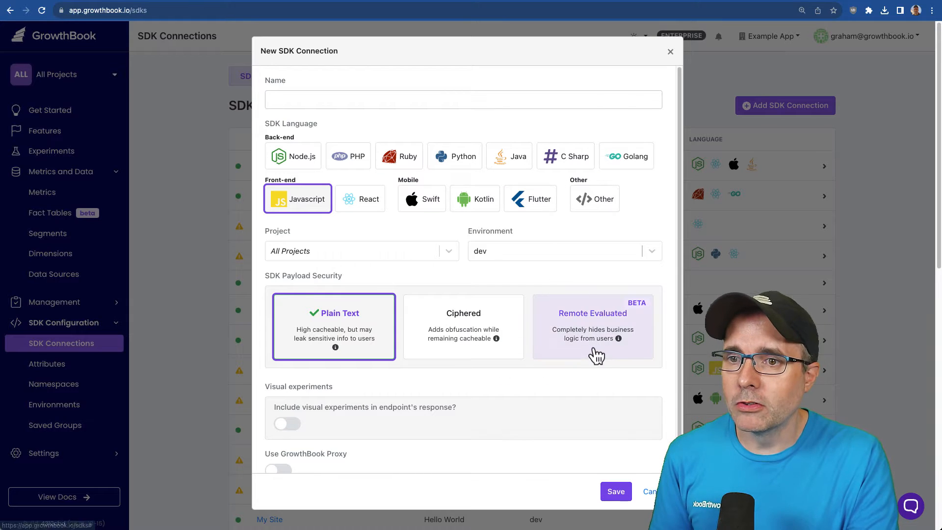
left_click(592, 326)
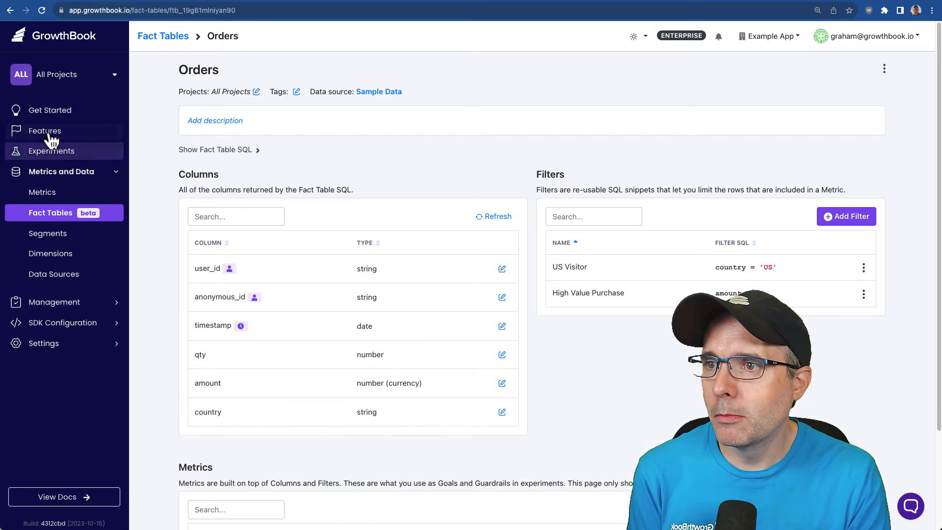
left_click(53, 150)
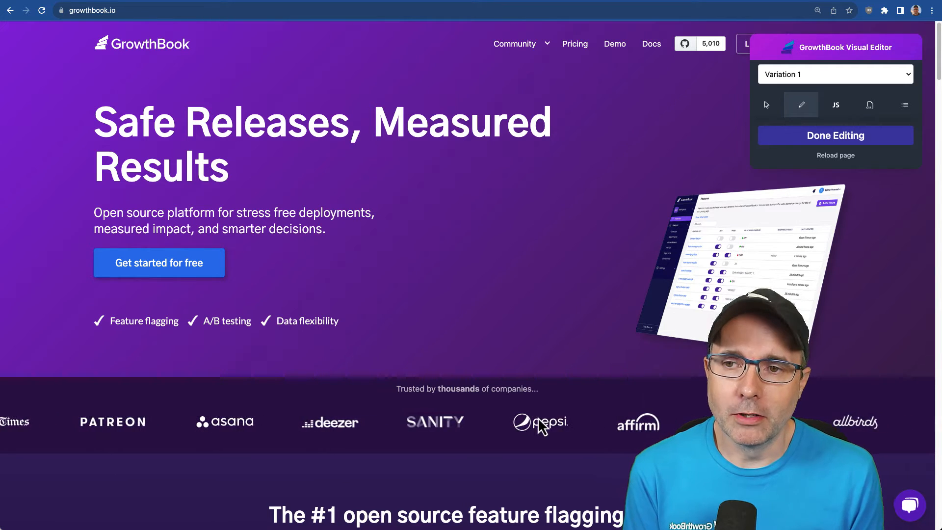
mouse_move(471, 212)
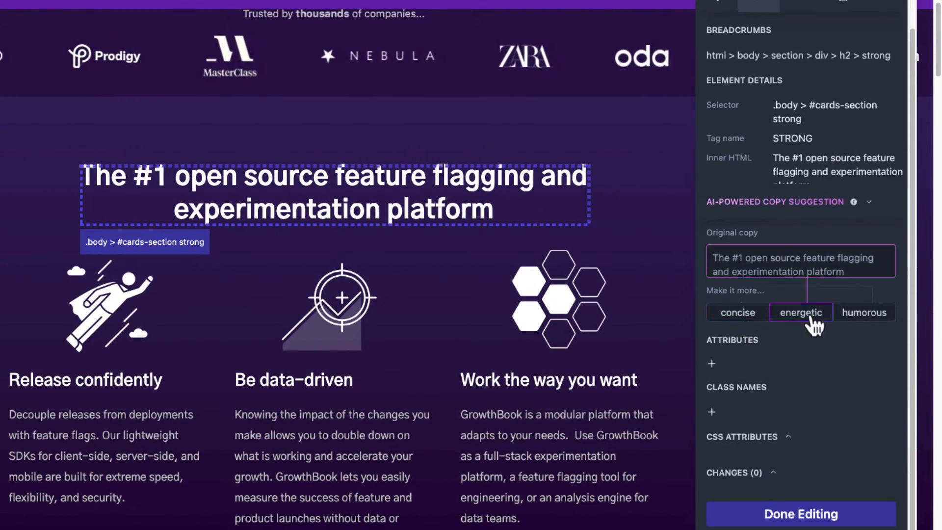
- Try the energetic rewrite, then apply the humorous AI copy suggestion to the headline
left_click(864, 312)
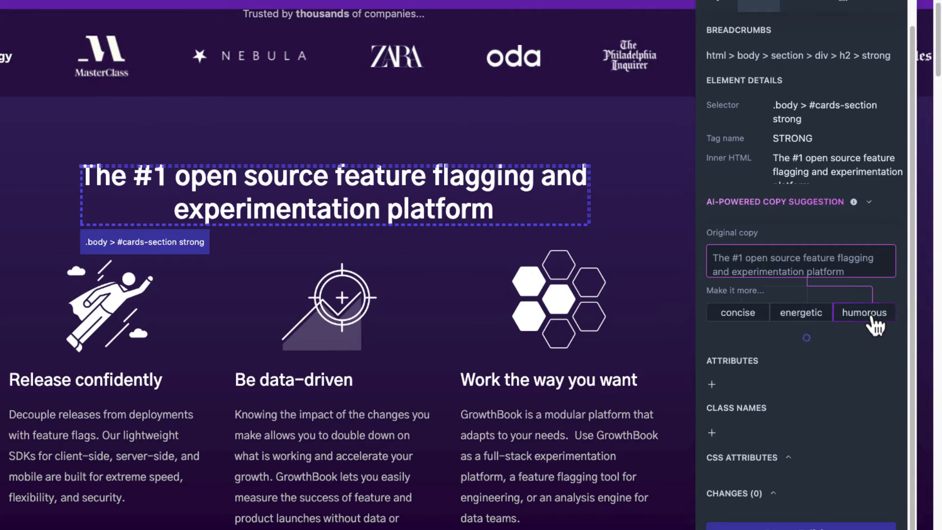
left_click(863, 312)
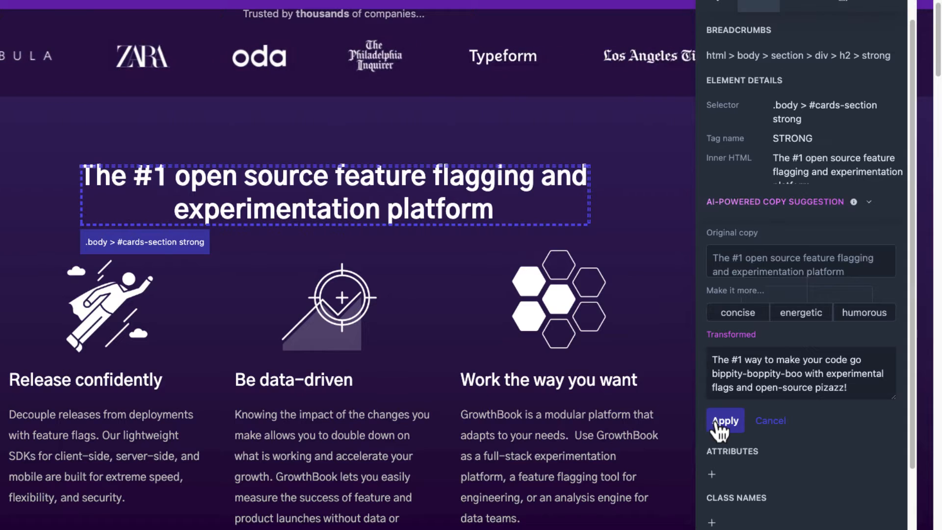
left_click(725, 420)
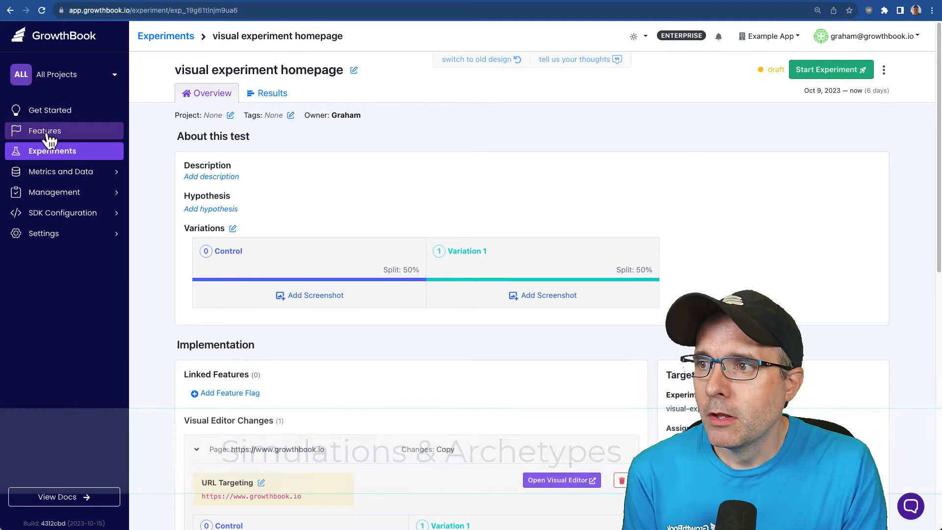
- Open the Features list from the sidebar
left_click(45, 131)
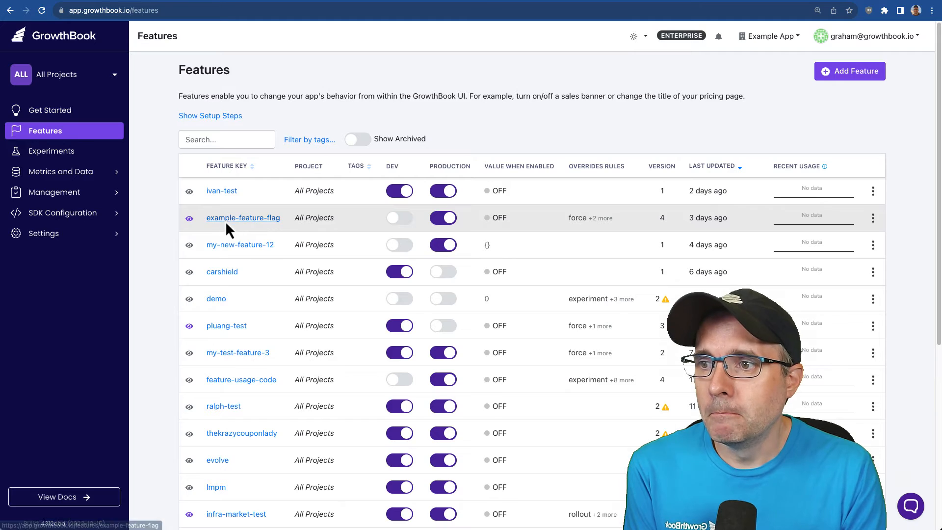
- Open example-feature-flag, show production override rules, and scroll to Test Feature Rules
left_click(243, 217)
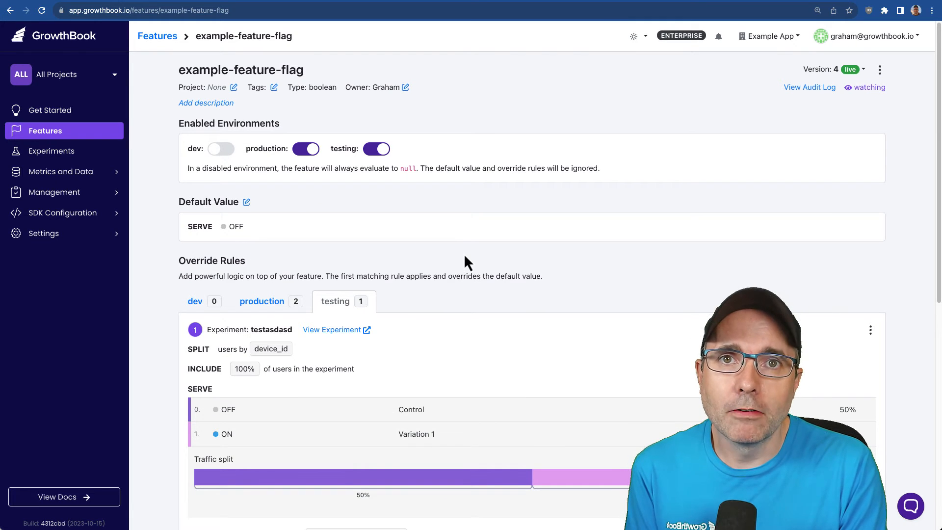
scroll("down", 3)
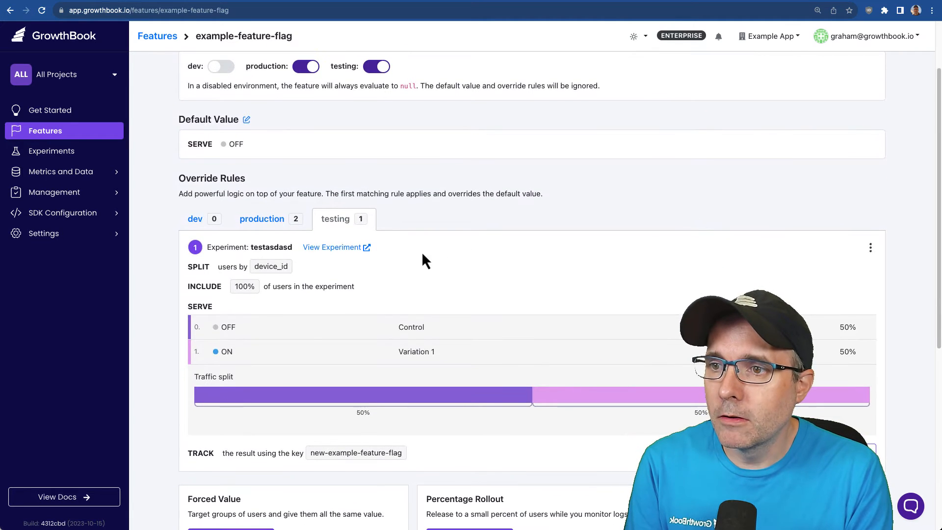
left_click(262, 218)
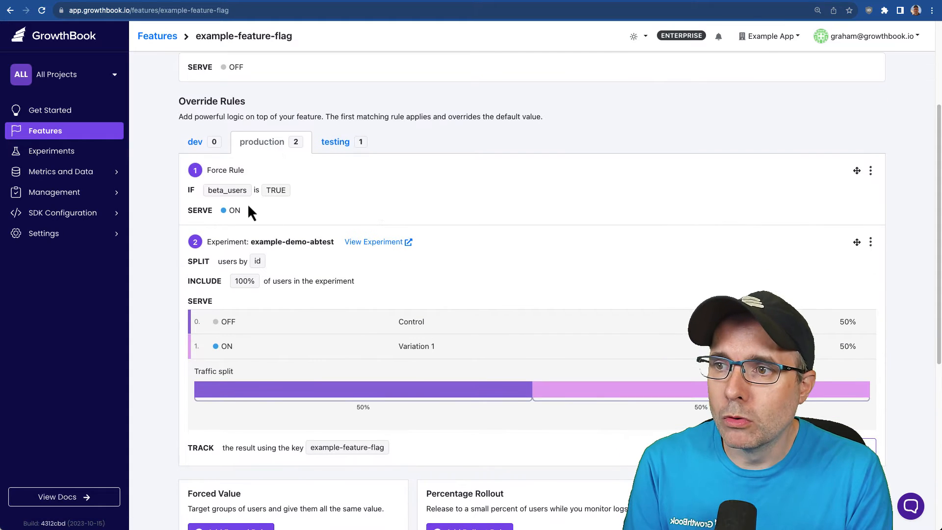
scroll("down", 3)
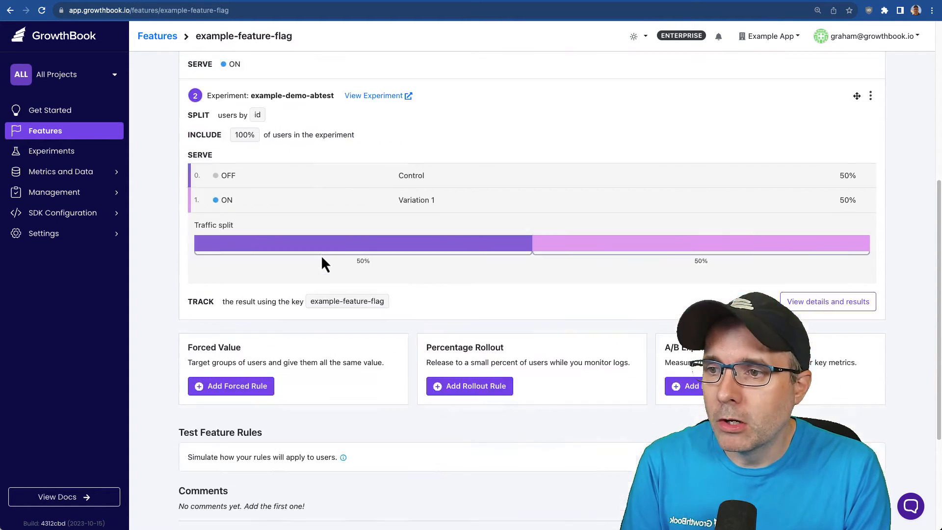
scroll("down", 3)
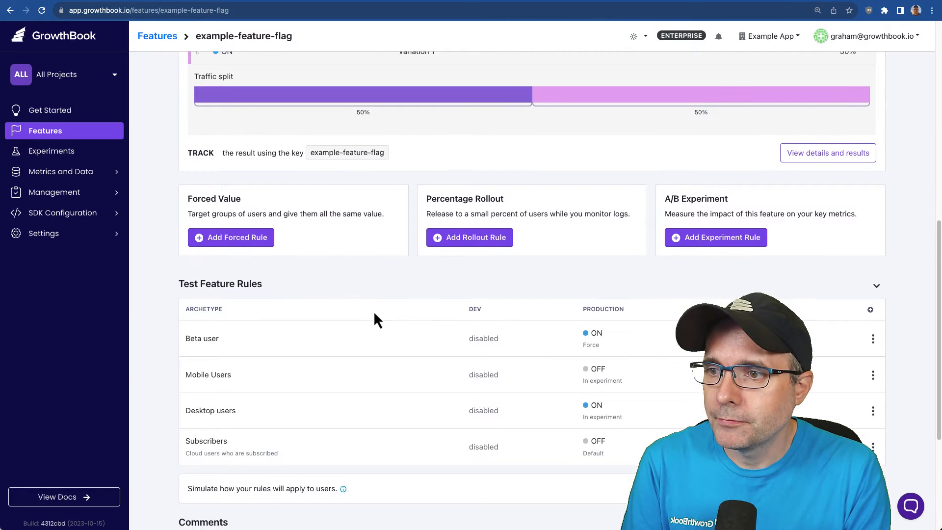
scroll("down", 3)
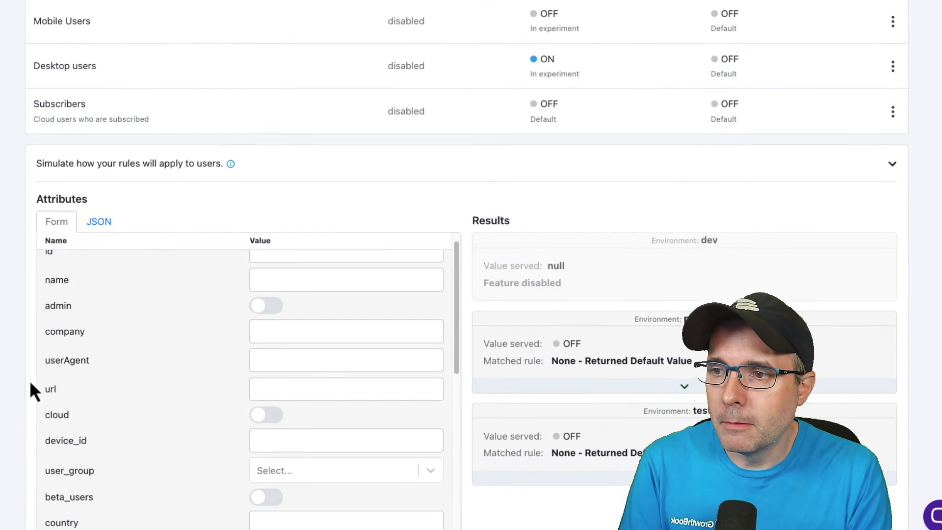
- In the simulator, switch beta_users off and set the user id to 1231232
type("1")
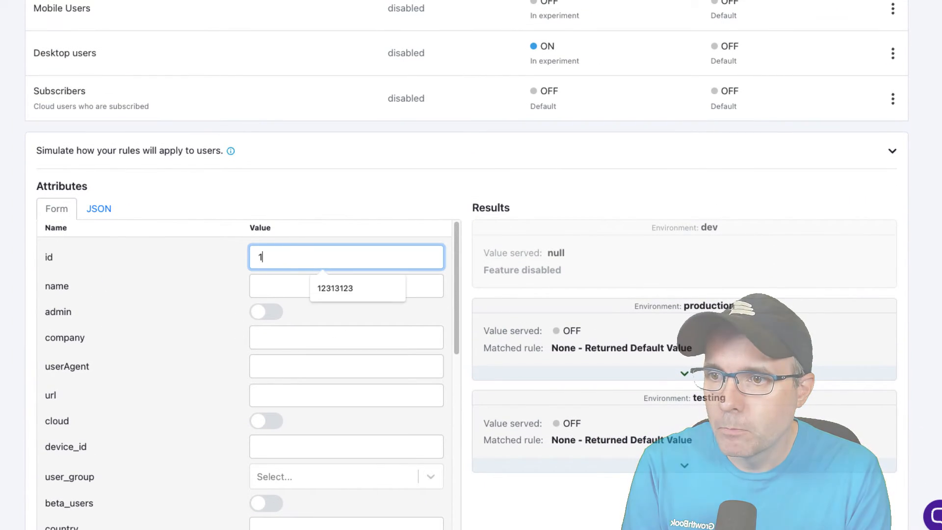
type("23")
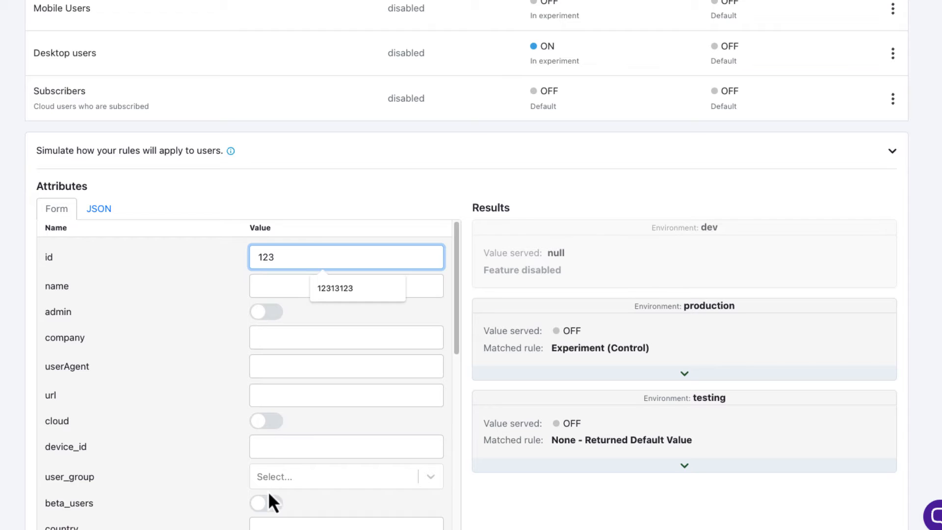
left_click(266, 502)
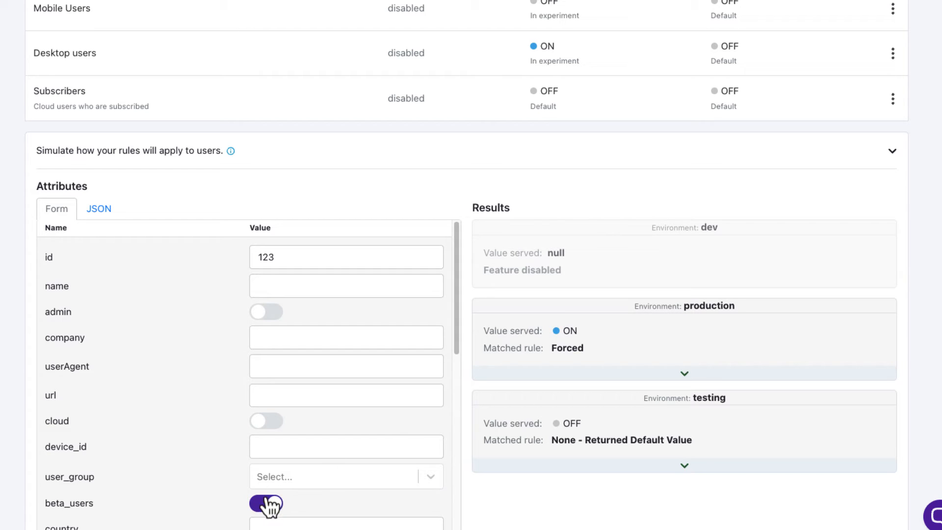
left_click(266, 504)
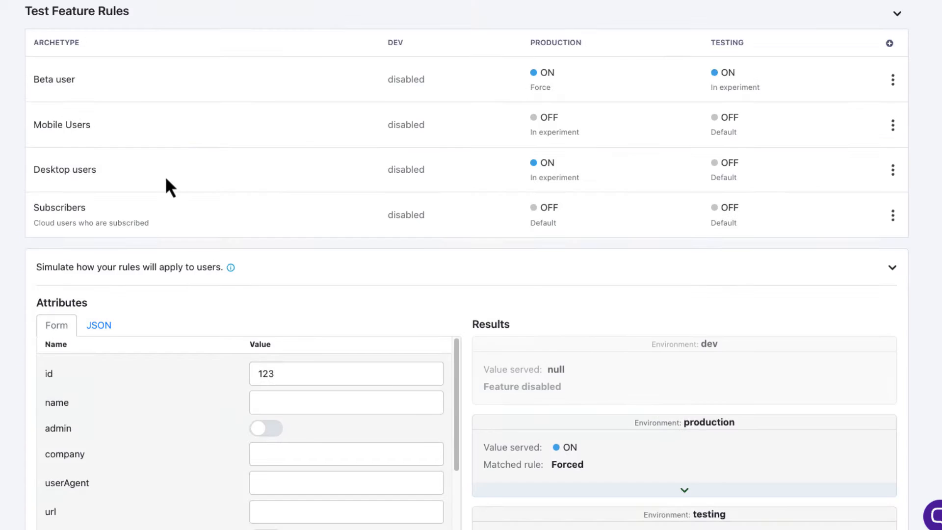
scroll("down", 3)
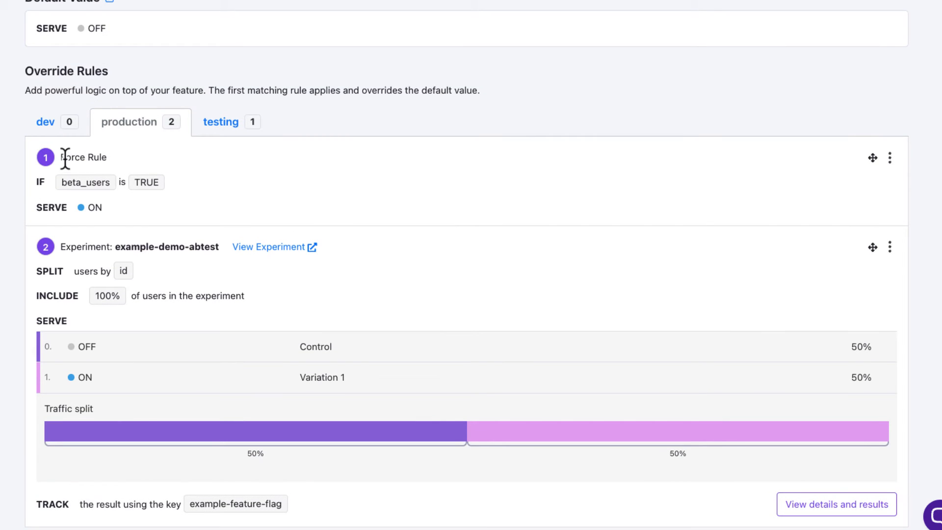
scroll("down", 3)
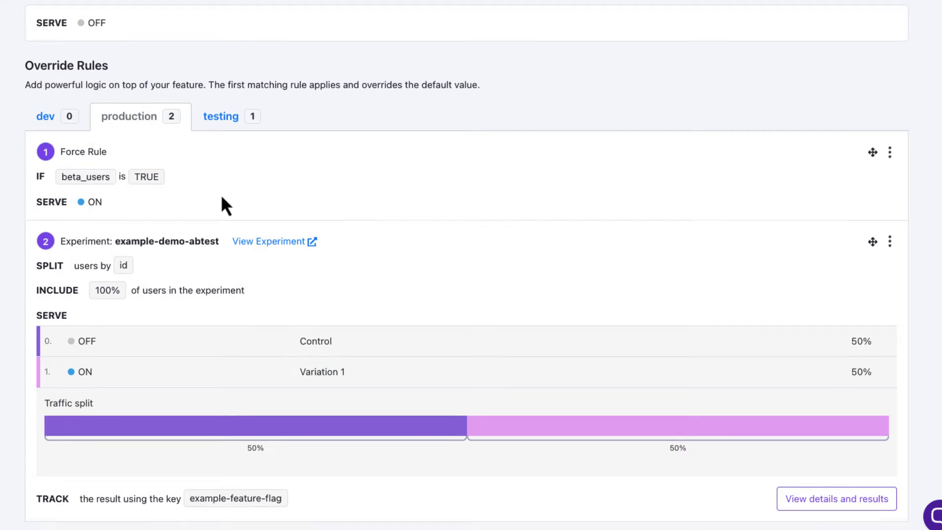
scroll("down", 3)
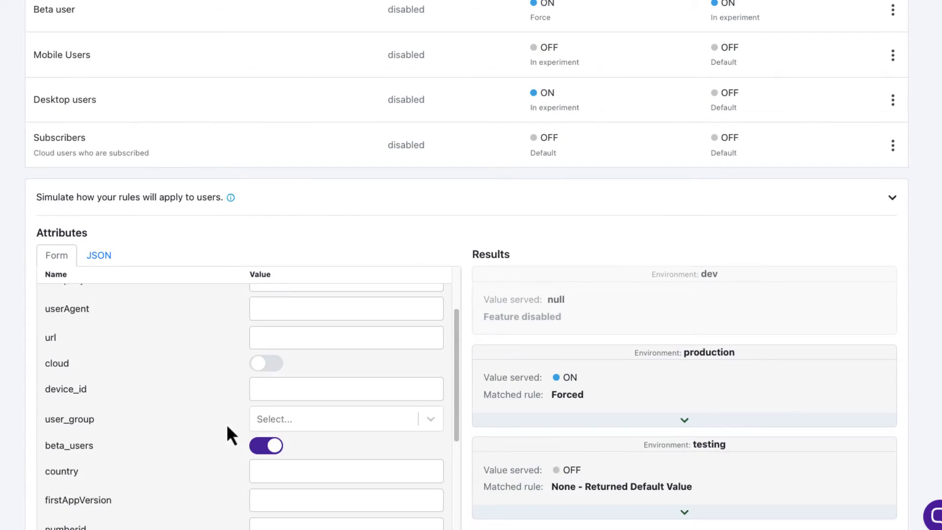
left_click(266, 446)
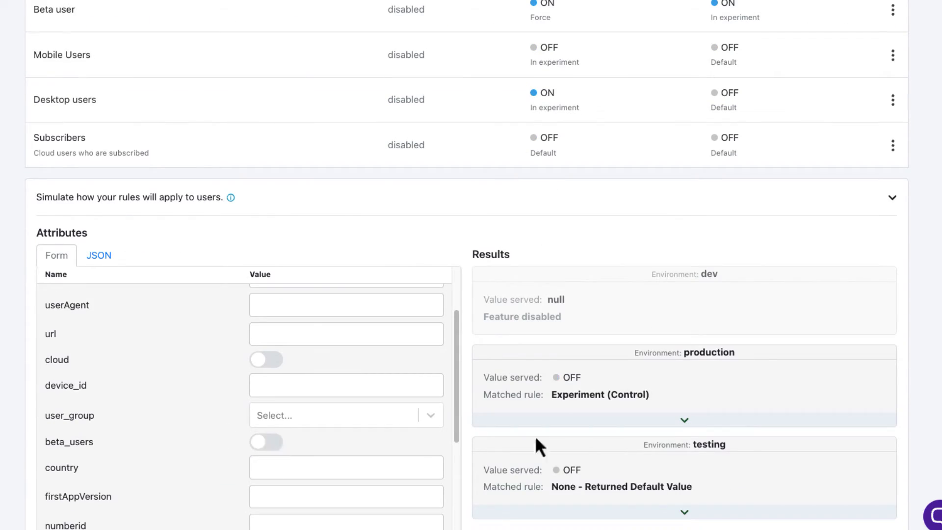
mouse_move(592, 394)
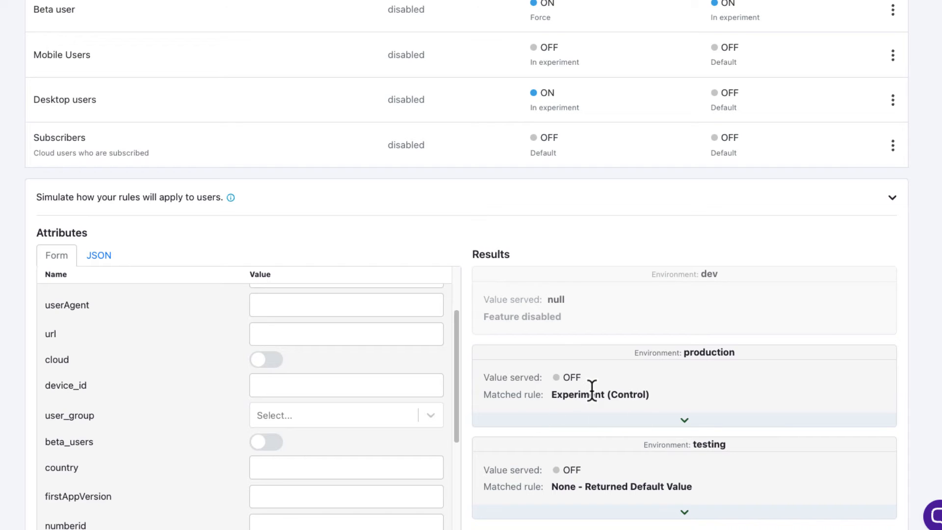
mouse_move(295, 372)
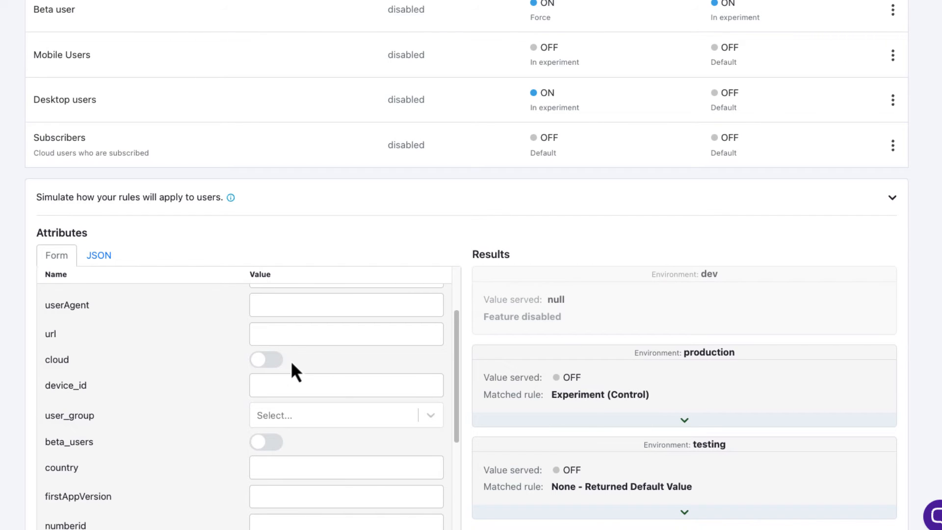
type("1231232")
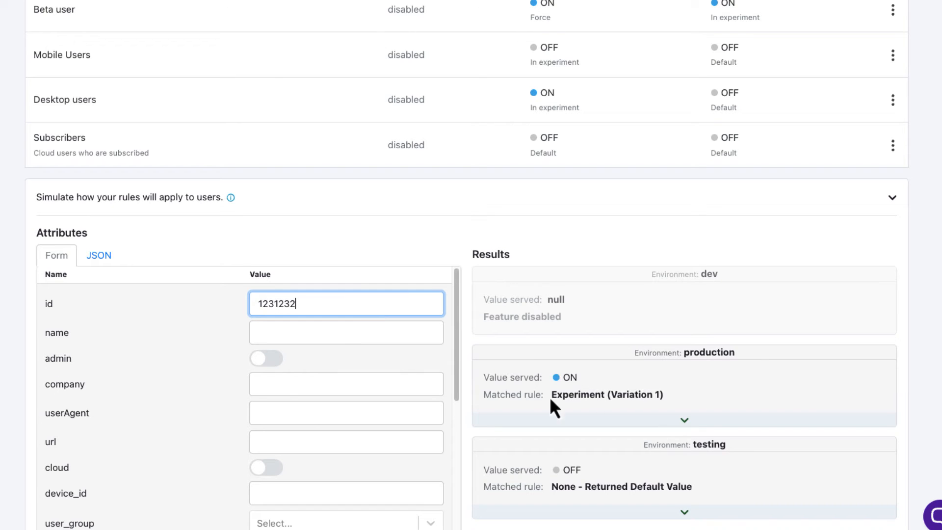
mouse_move(239, 193)
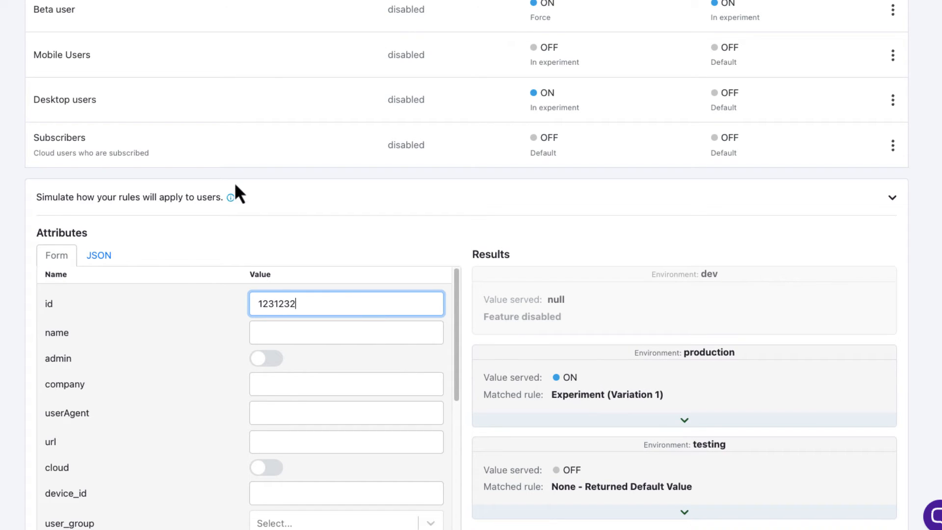
- Open the docs.growthbook.io Introduction page via View Docs
left_click(683, 420)
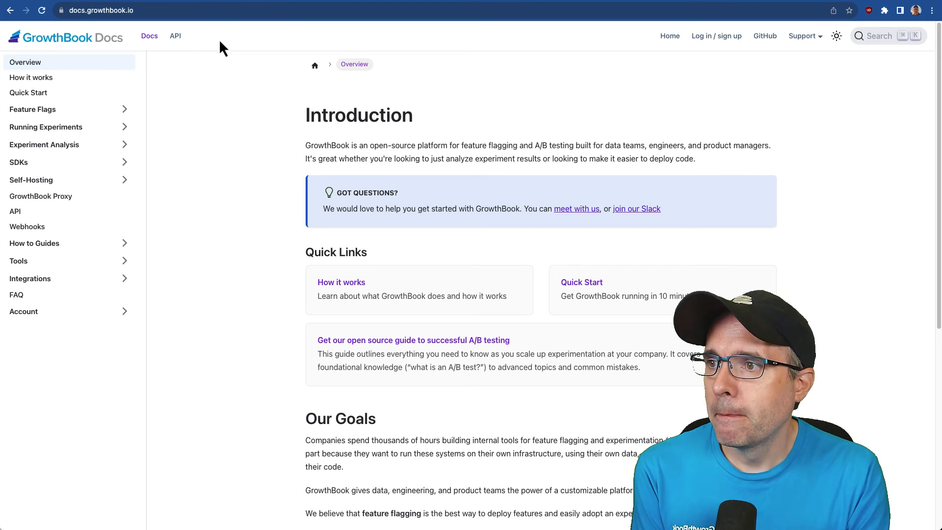
- Browse the REST API Feature Flags endpoints: create and get a single feature
left_click(175, 36)
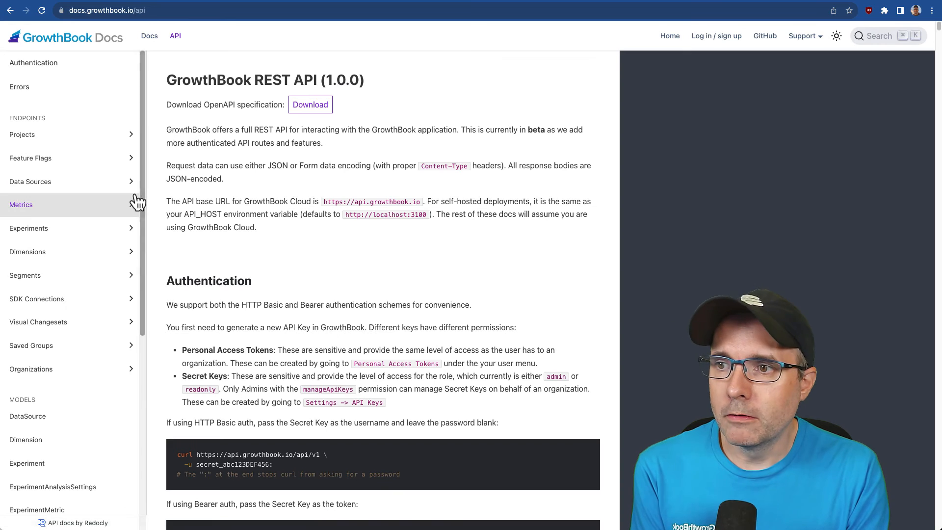
left_click(30, 158)
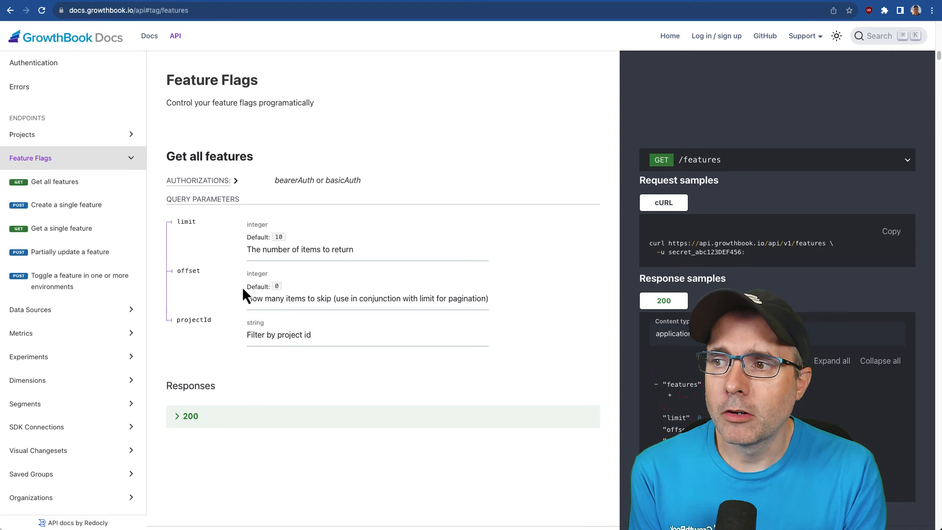
left_click(66, 204)
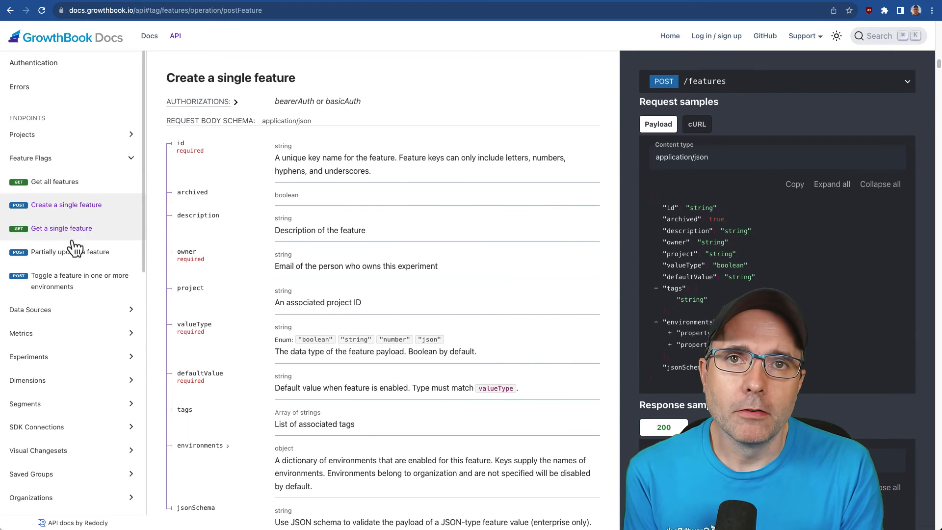
left_click(69, 251)
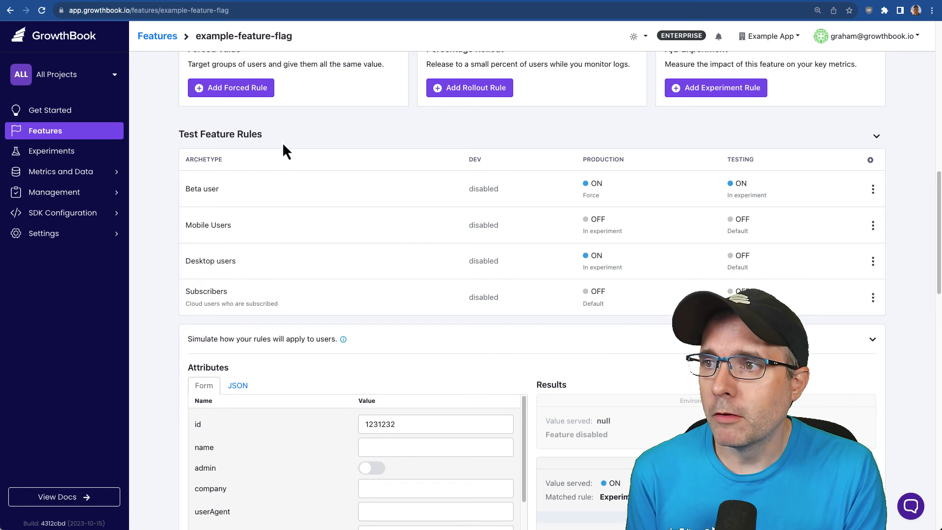
mouse_move(83, 81)
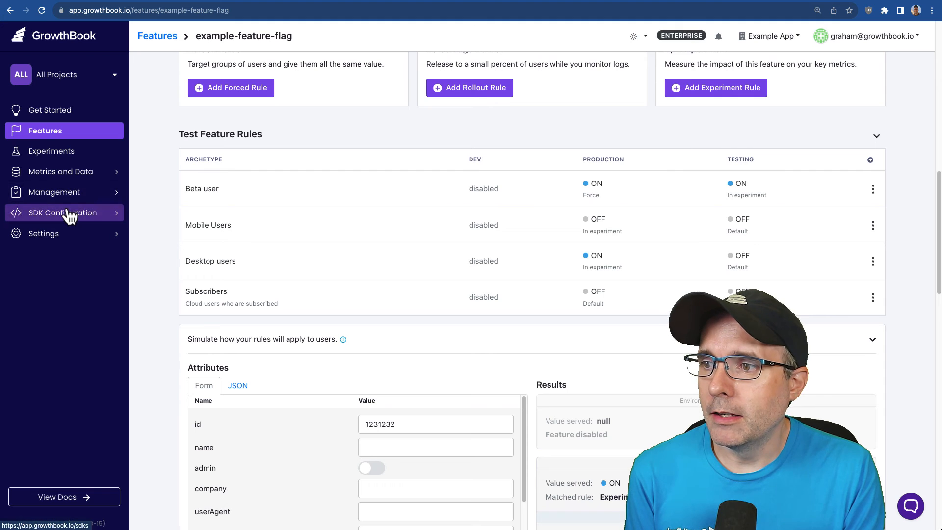
- Review the Tags settings page, then open the Experiments list
left_click(43, 233)
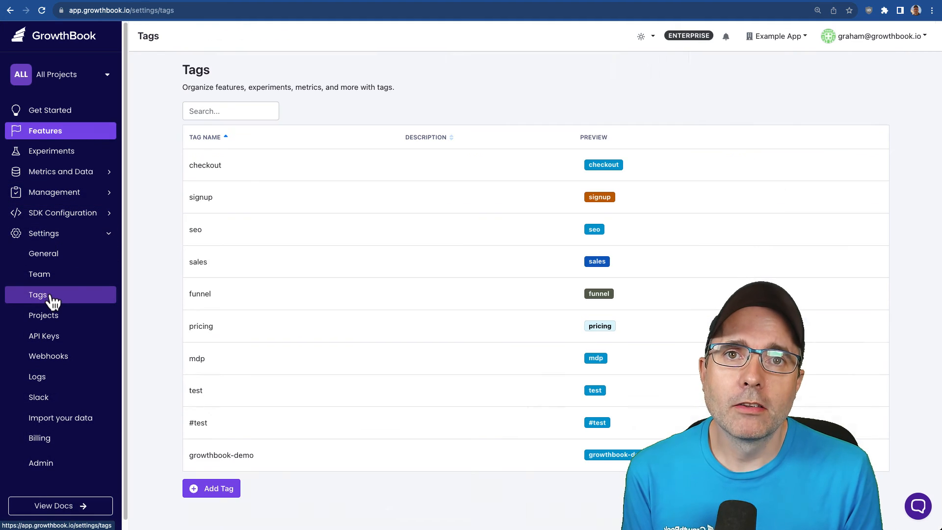
mouse_move(213, 255)
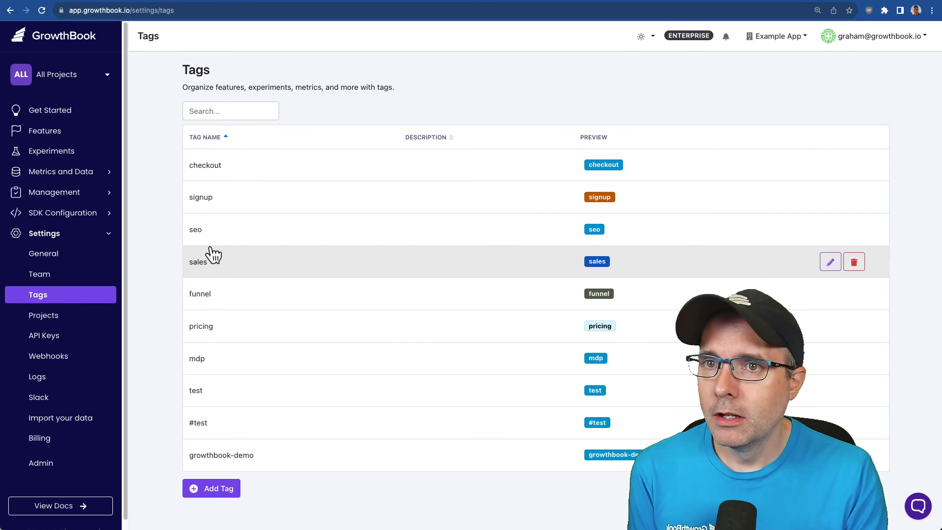
mouse_move(460, 243)
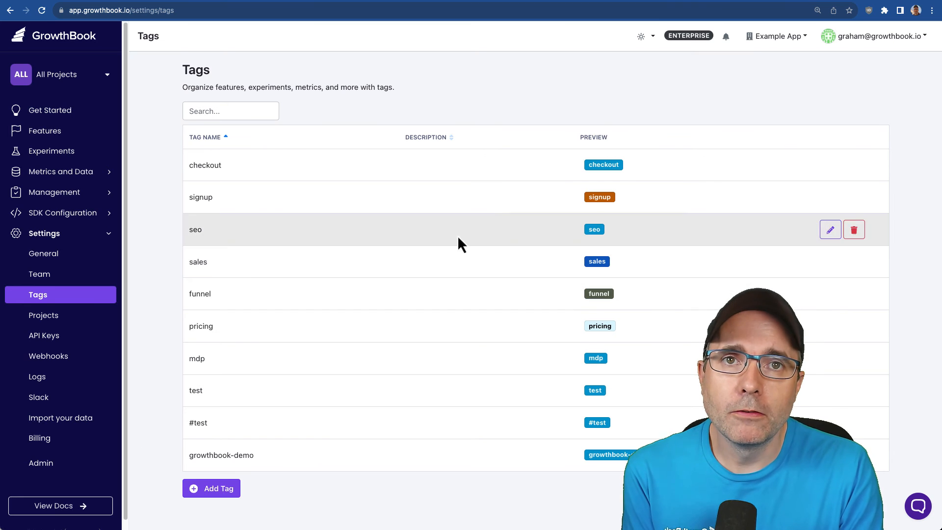
left_click(776, 35)
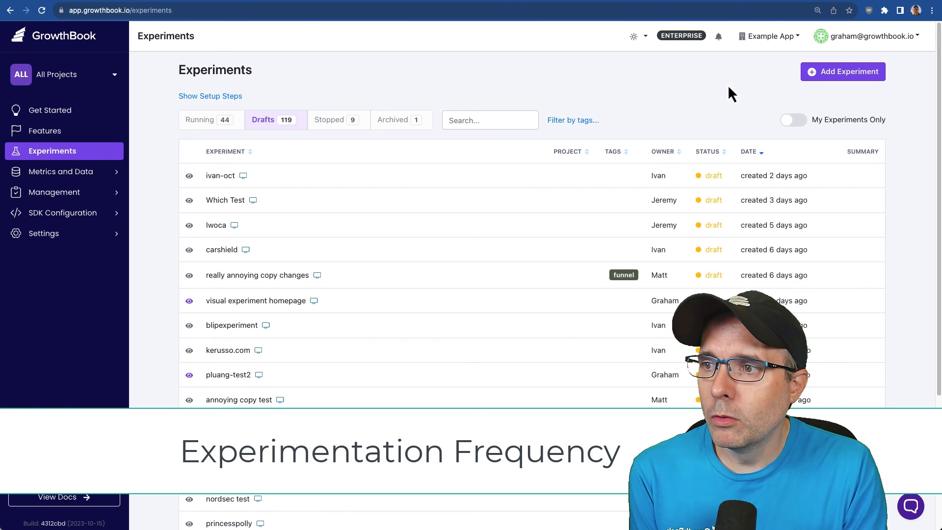
mouse_move(78, 192)
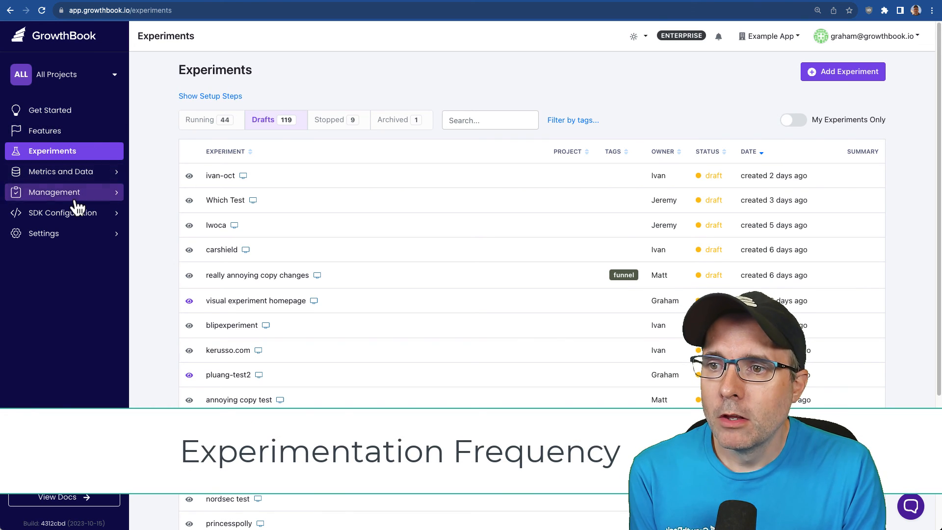
- On the management dashboard, switch the Experiments by month breakdown to By projects
left_click(49, 212)
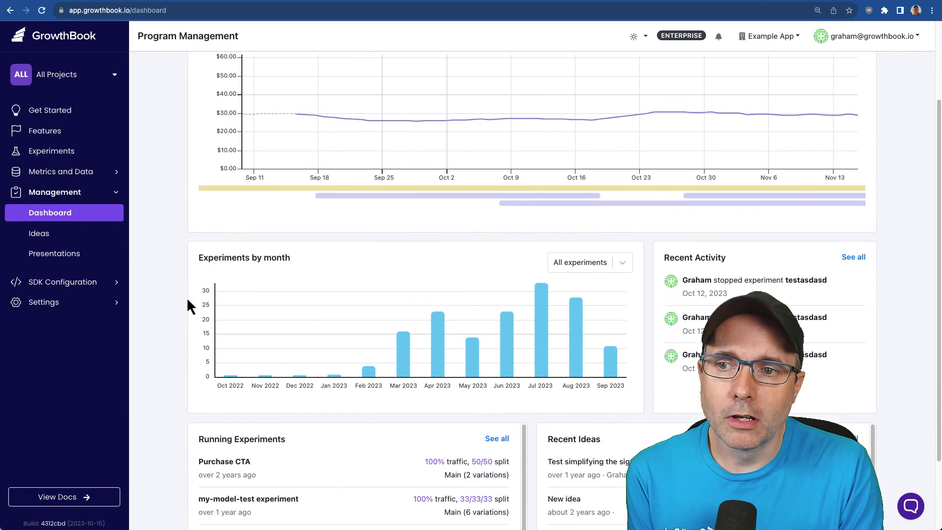
left_click(588, 263)
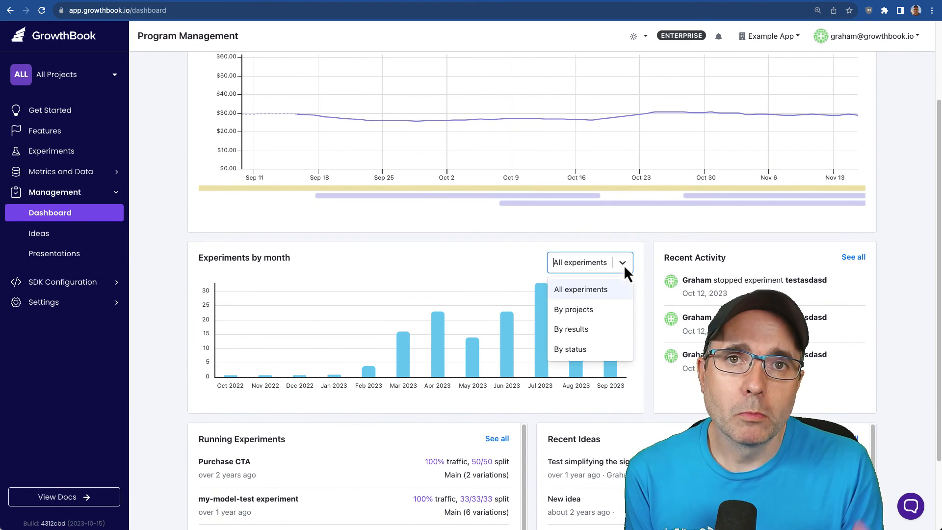
left_click(573, 309)
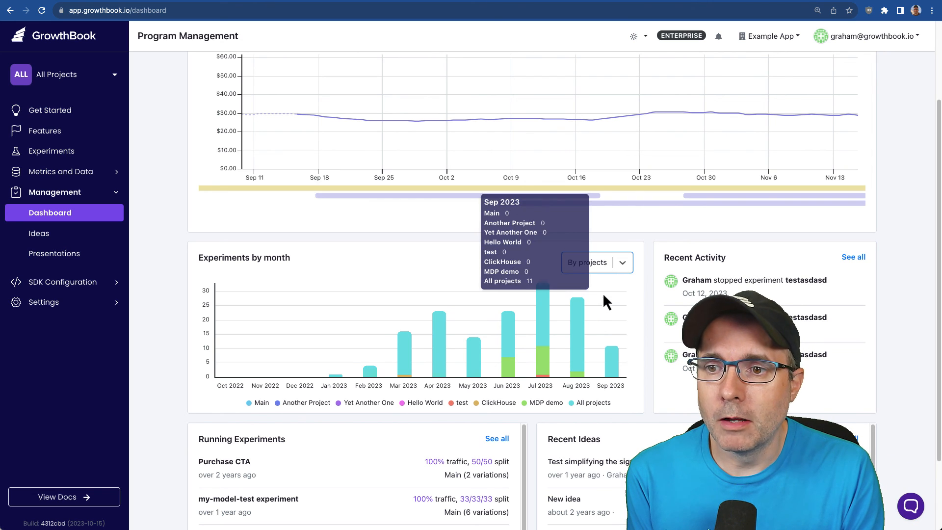
left_click(595, 263)
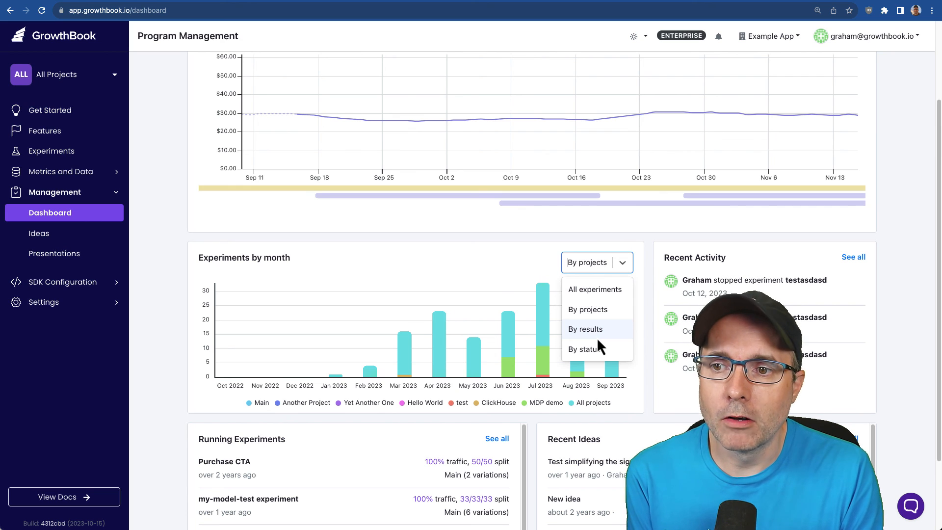
left_click(583, 349)
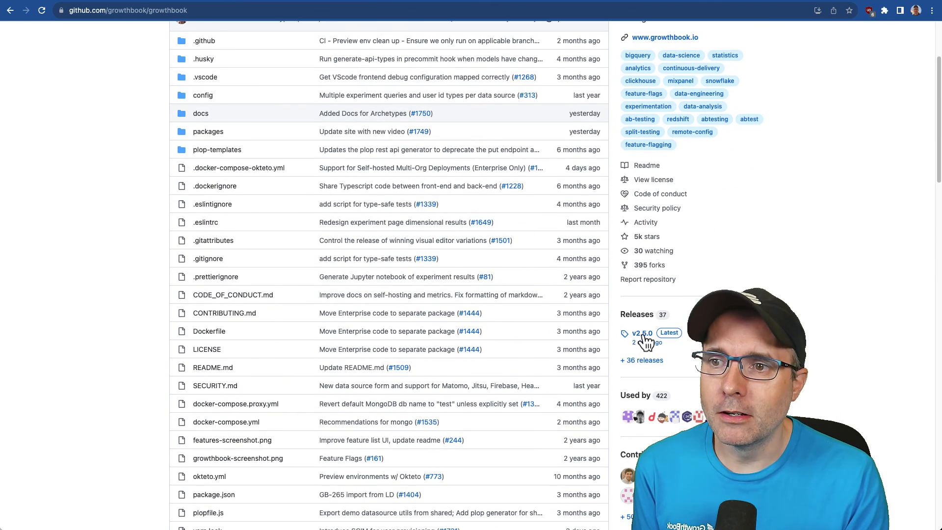
- Open the v2.5.0 Latest release and scroll to bug fixes, docs changes and new contributors
left_click(643, 333)
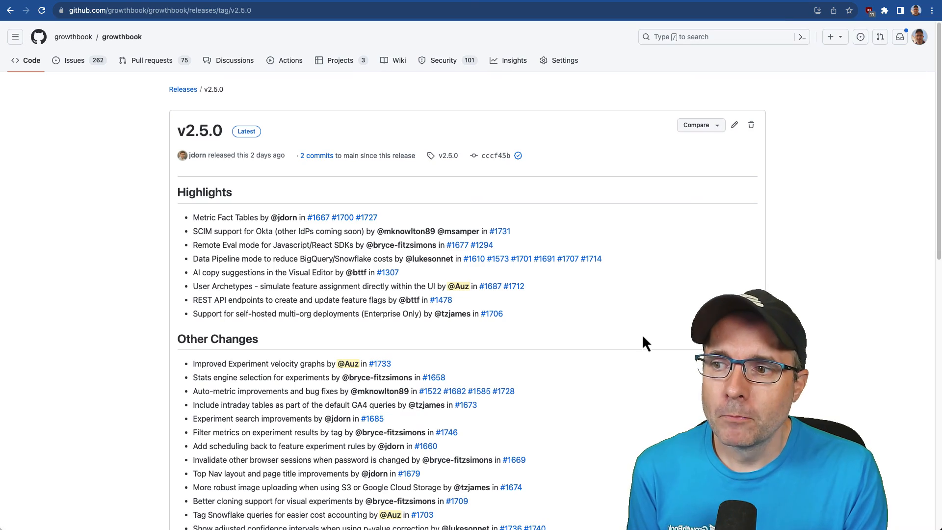
scroll("down", 3)
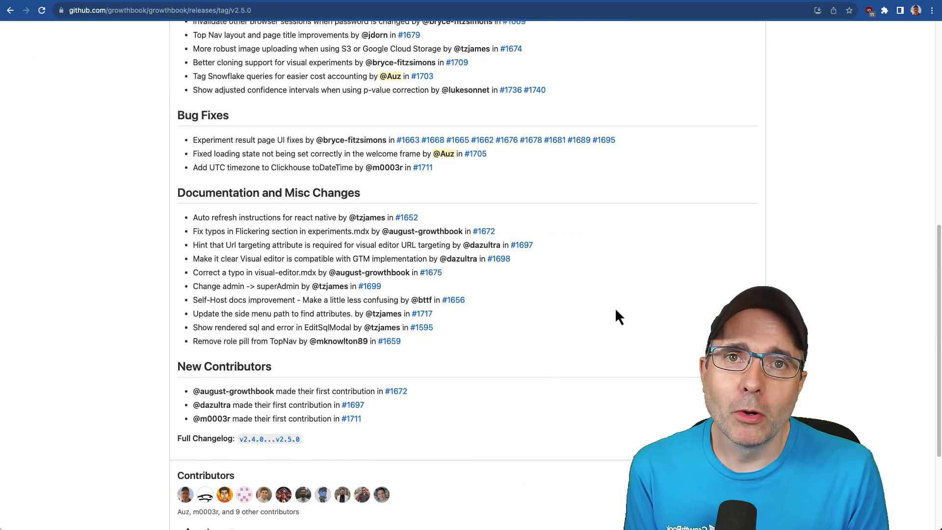
scroll("down", 3)
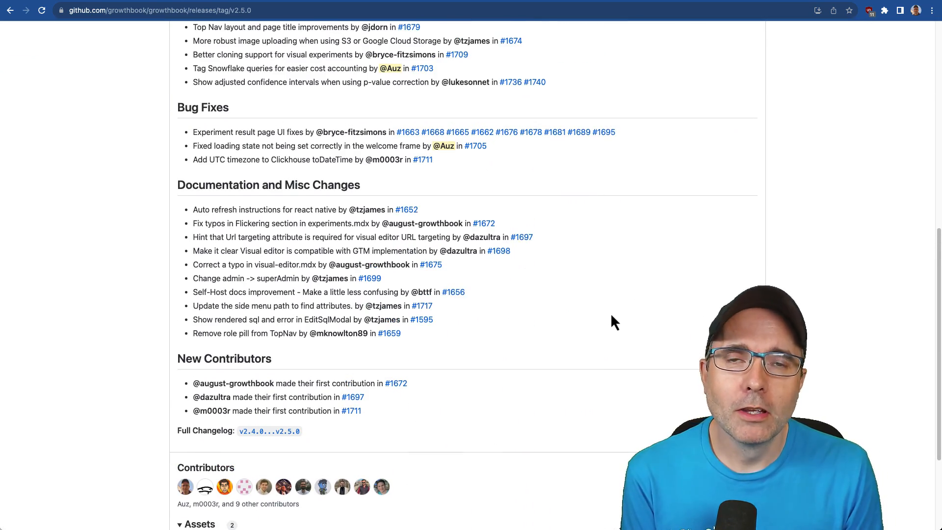